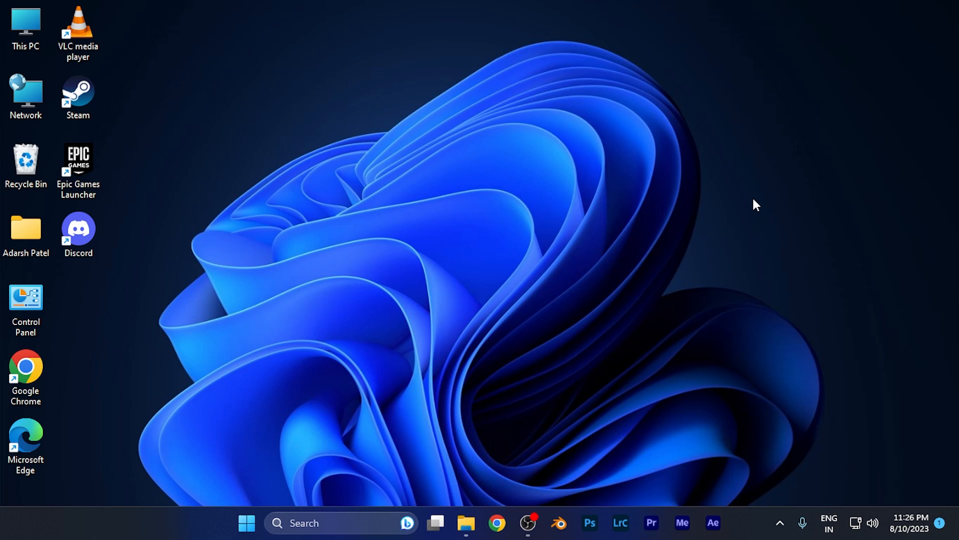
mouse_move(905, 53)
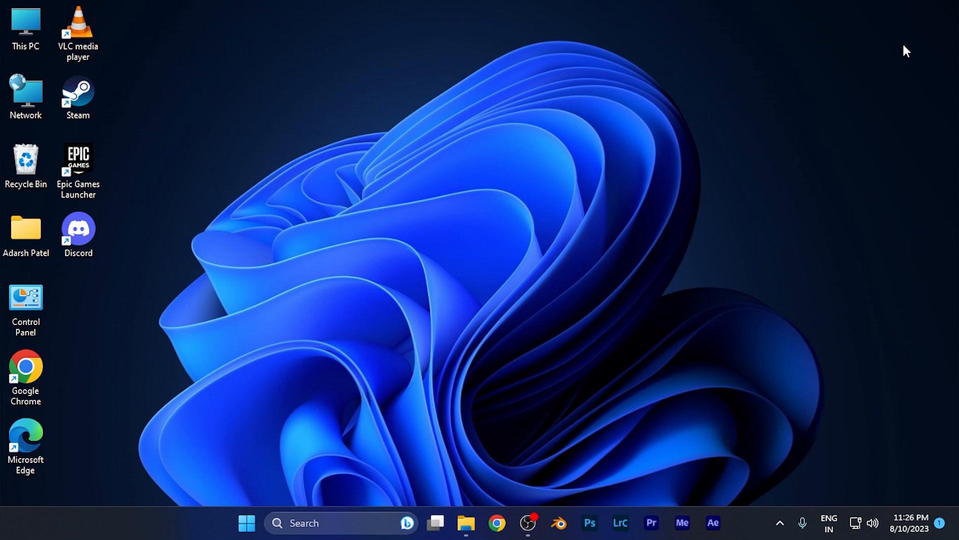
mouse_move(908, 47)
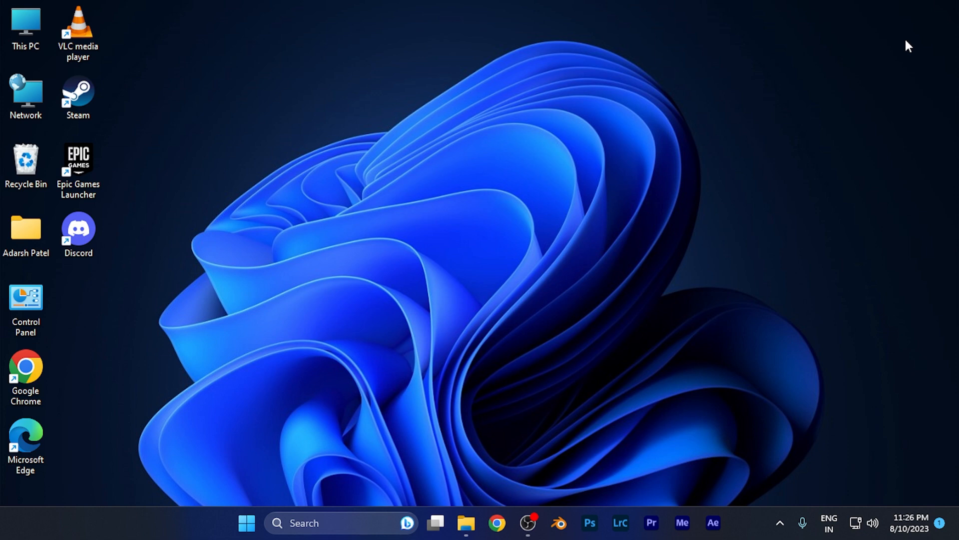
mouse_move(911, 37)
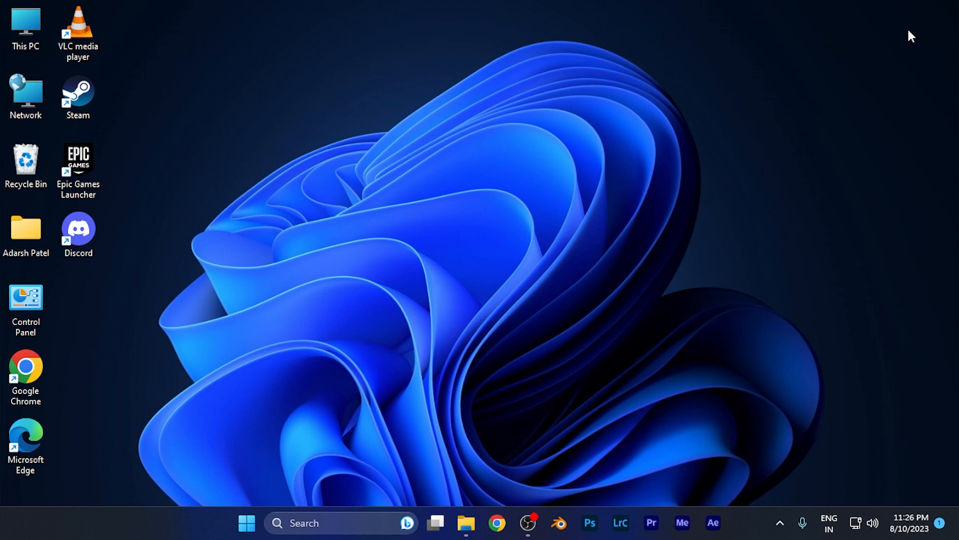
mouse_move(914, 29)
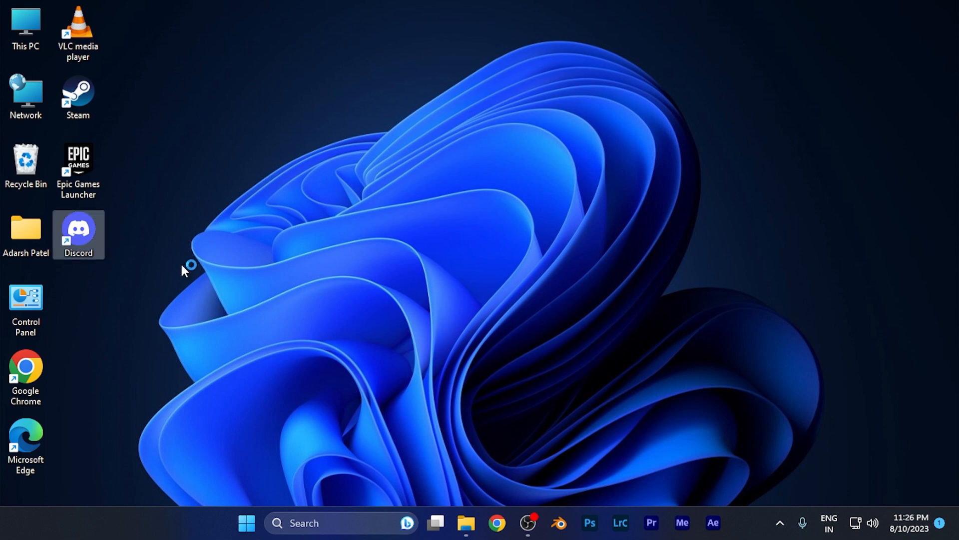
Launch Discord and go to the adarshpatelpvt's server general channel.
double_click(78, 227)
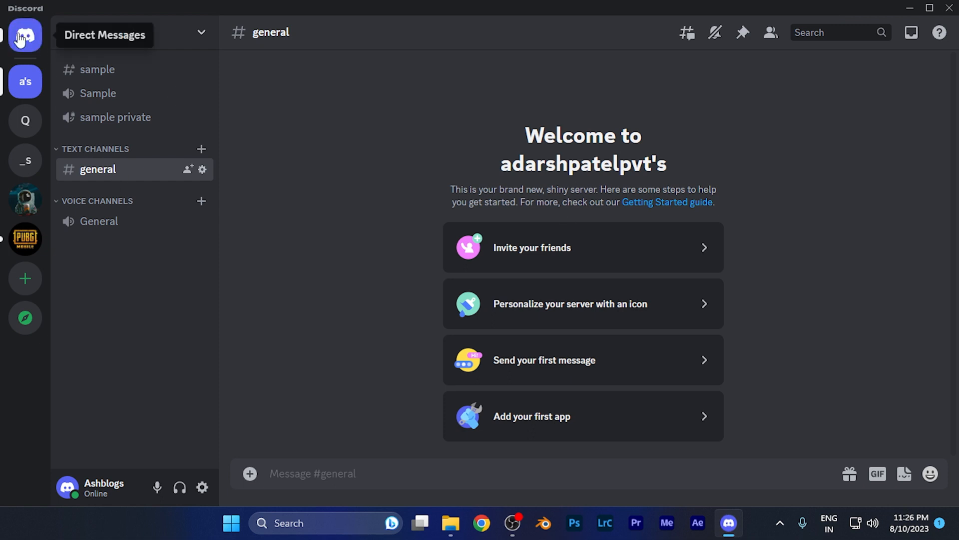
left_click(25, 35)
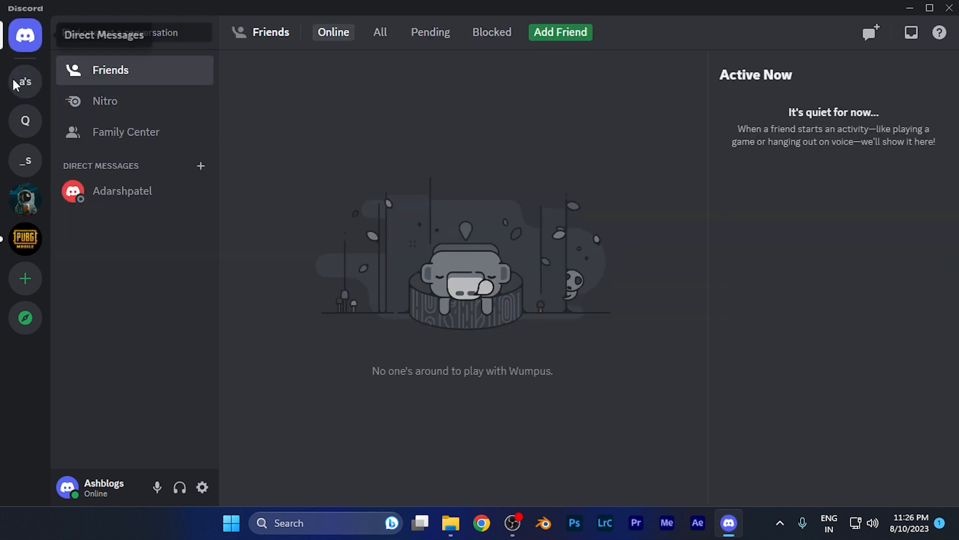
mouse_move(15, 121)
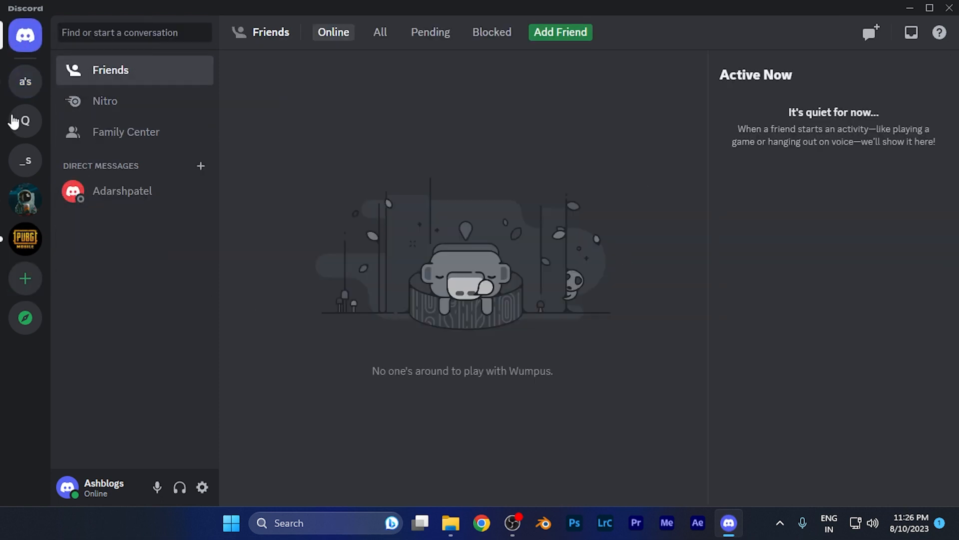
mouse_move(25, 81)
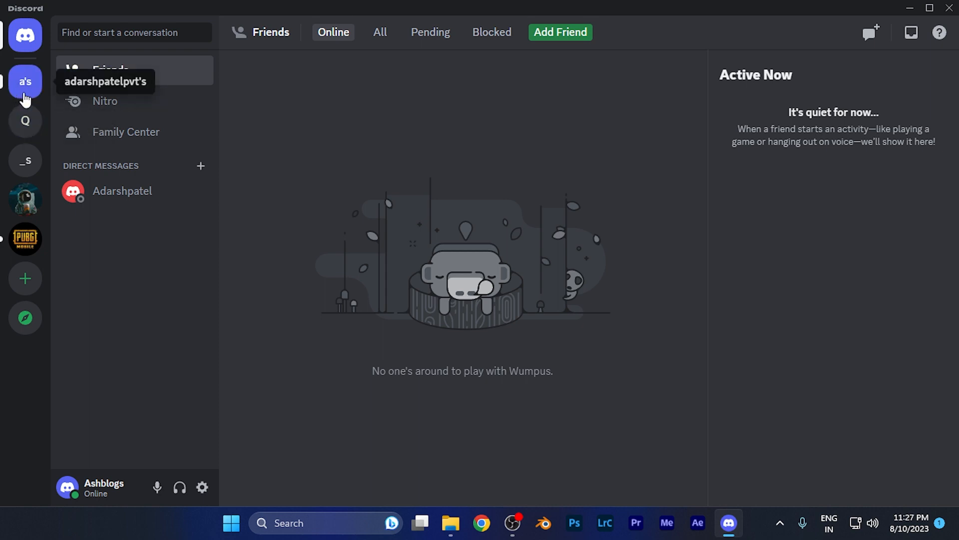
left_click(25, 81)
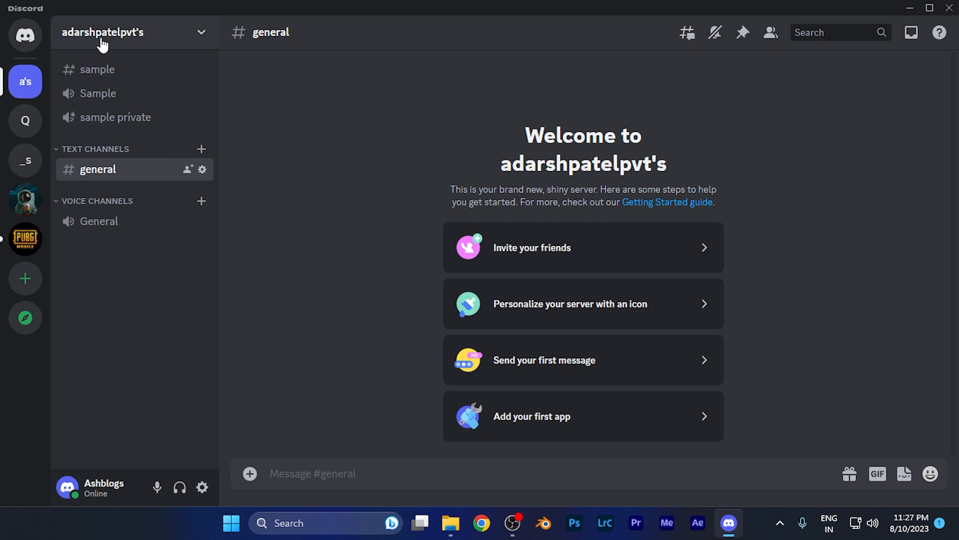
Open Server Settings for adarshpatelpvt's server and go to the Roles page.
left_click(103, 32)
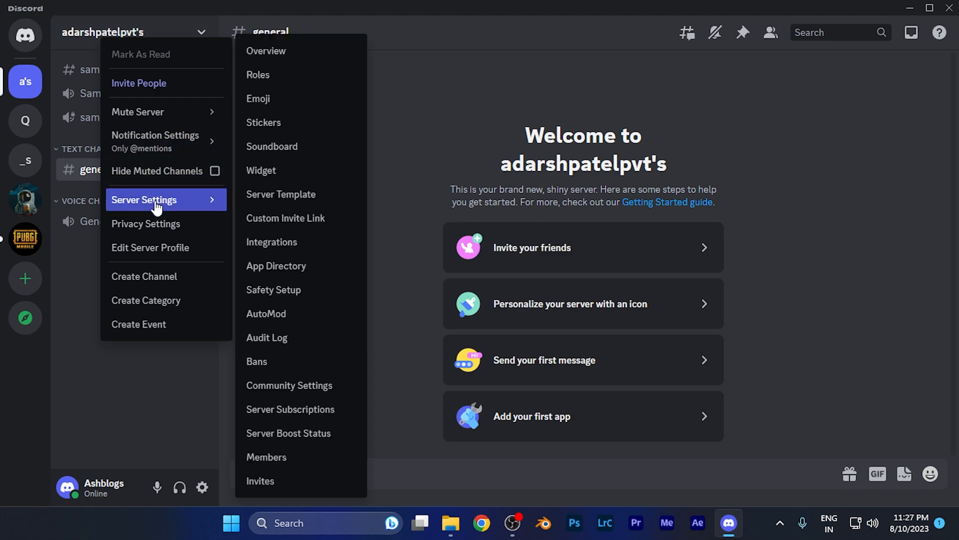
mouse_move(149, 205)
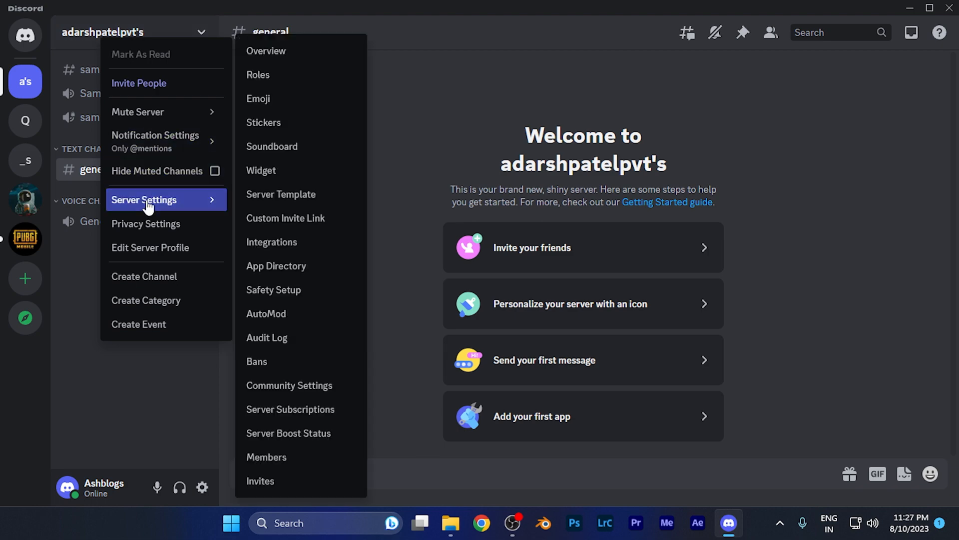
left_click(266, 51)
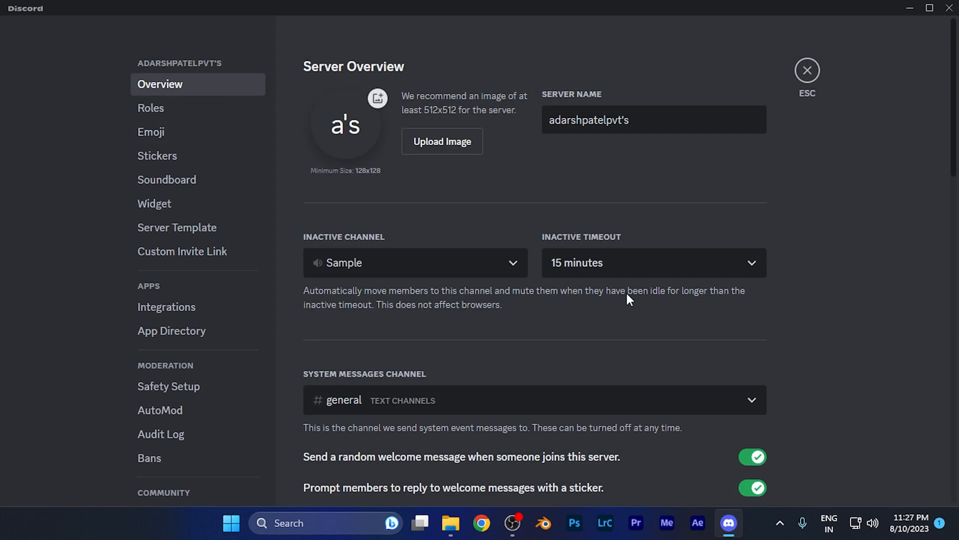
mouse_move(529, 208)
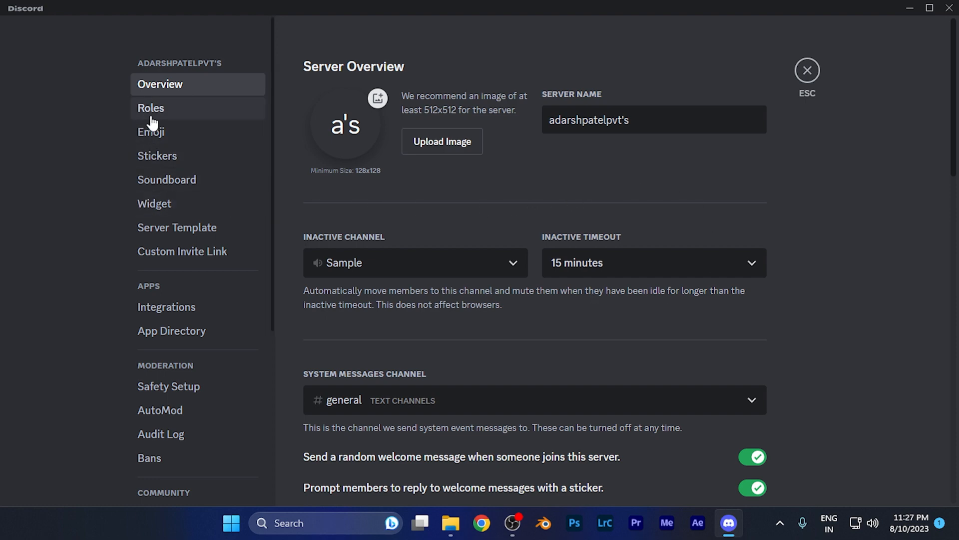
mouse_move(168, 114)
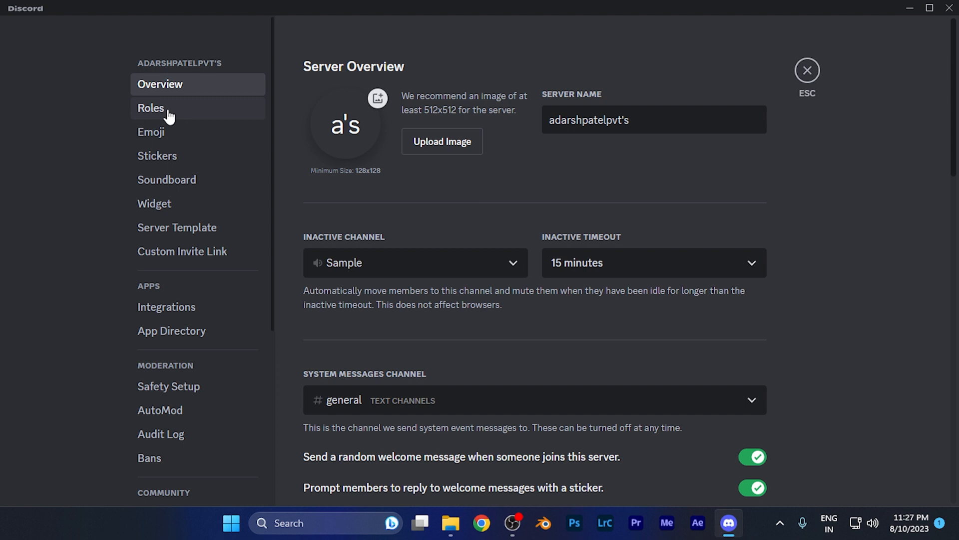
left_click(151, 108)
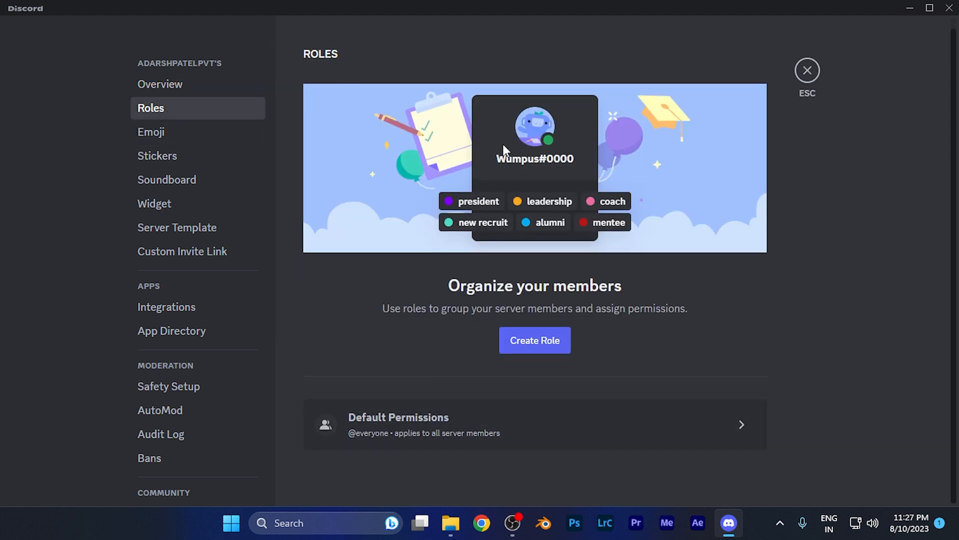
mouse_move(383, 444)
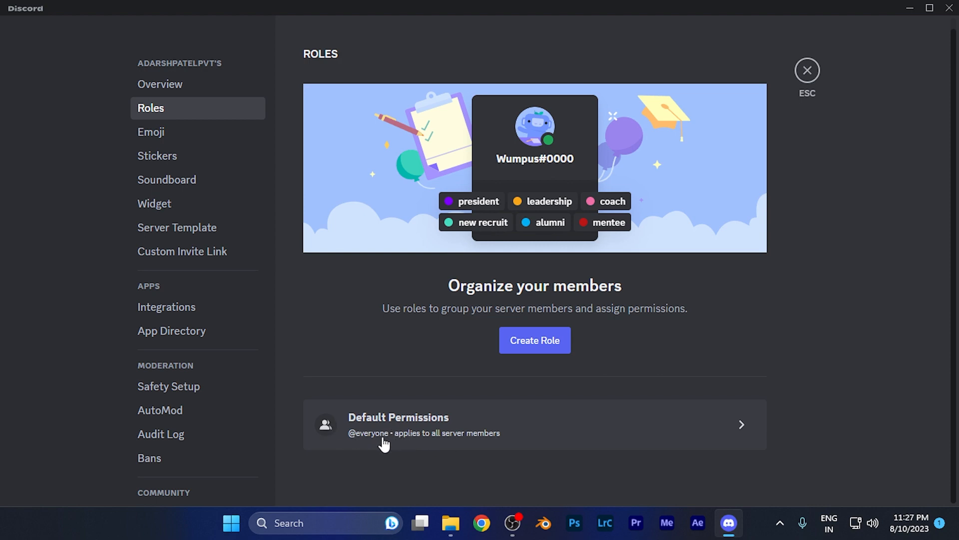
left_click(423, 424)
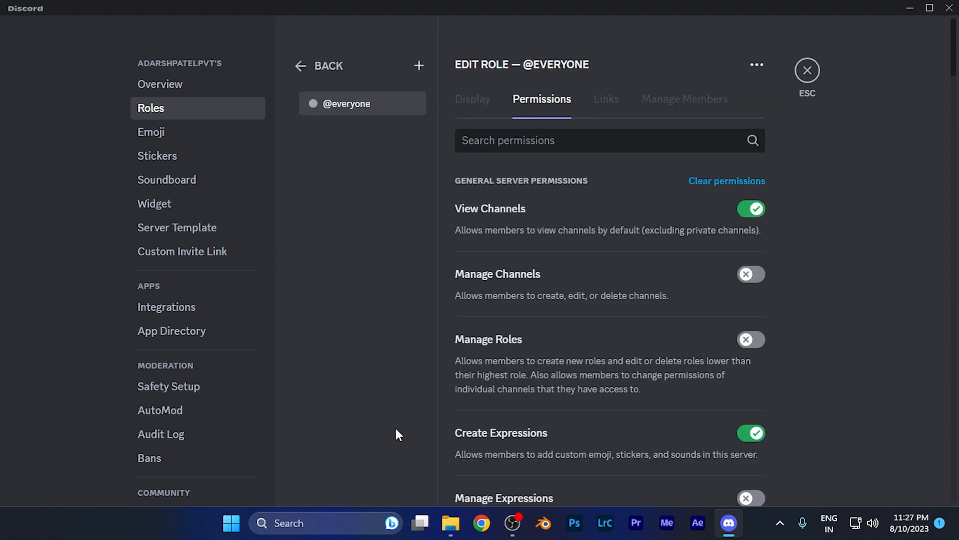
mouse_move(677, 197)
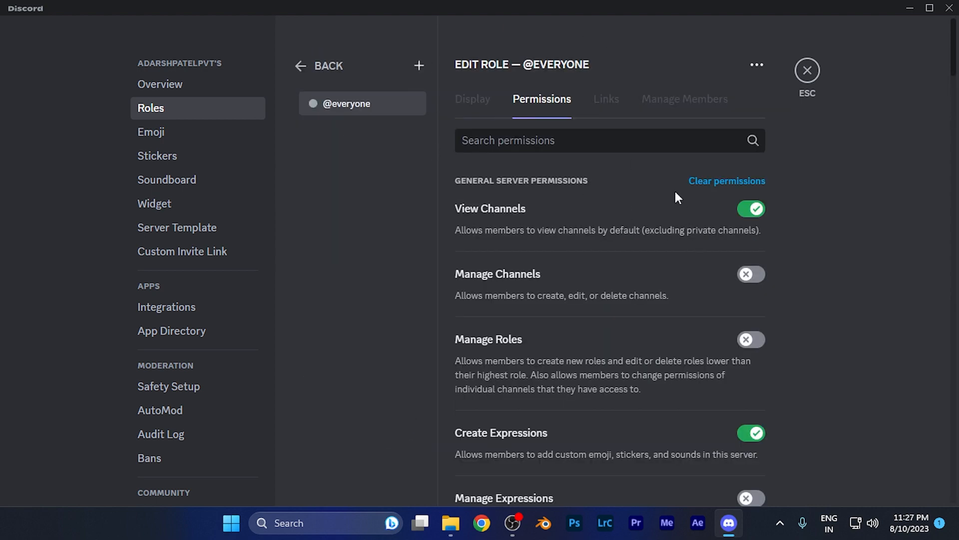
scroll("down", 3)
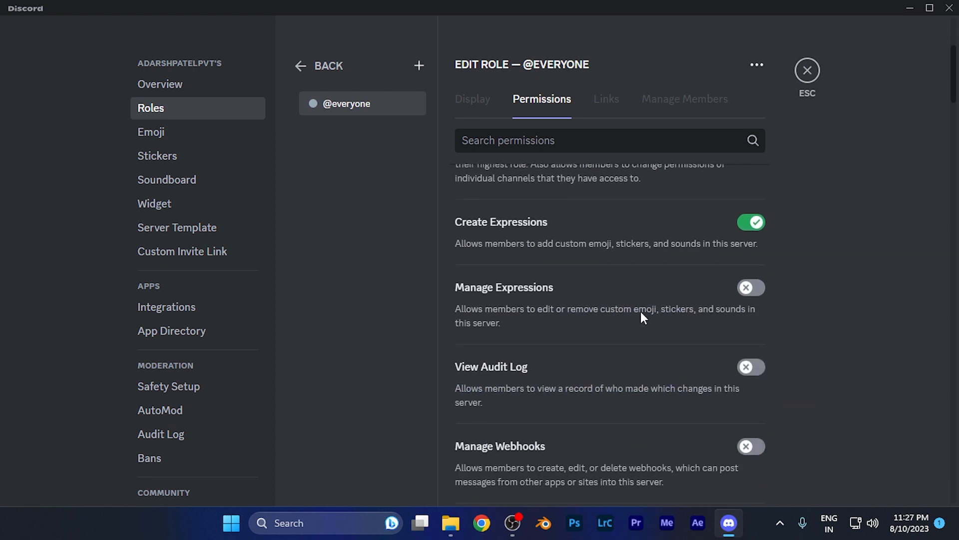
scroll("down", 3)
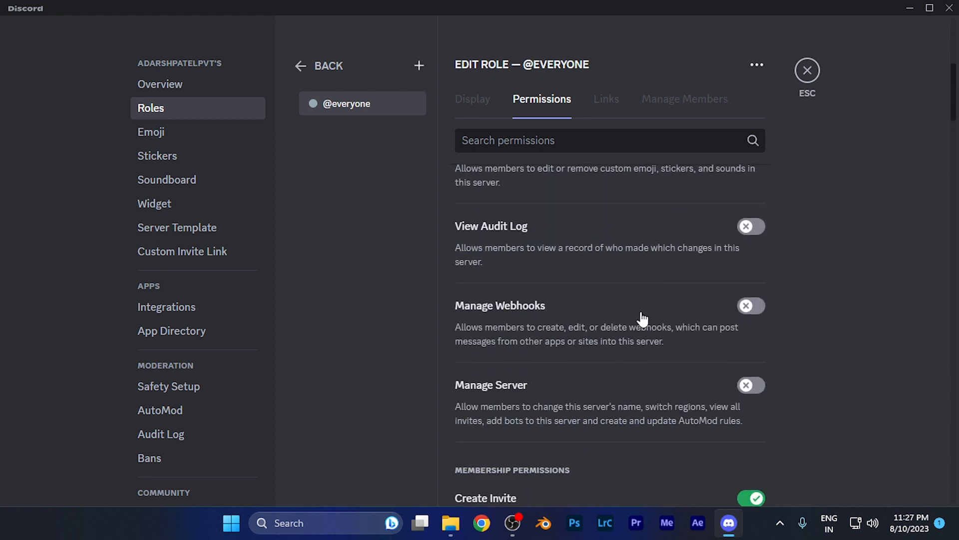
scroll("down", 3)
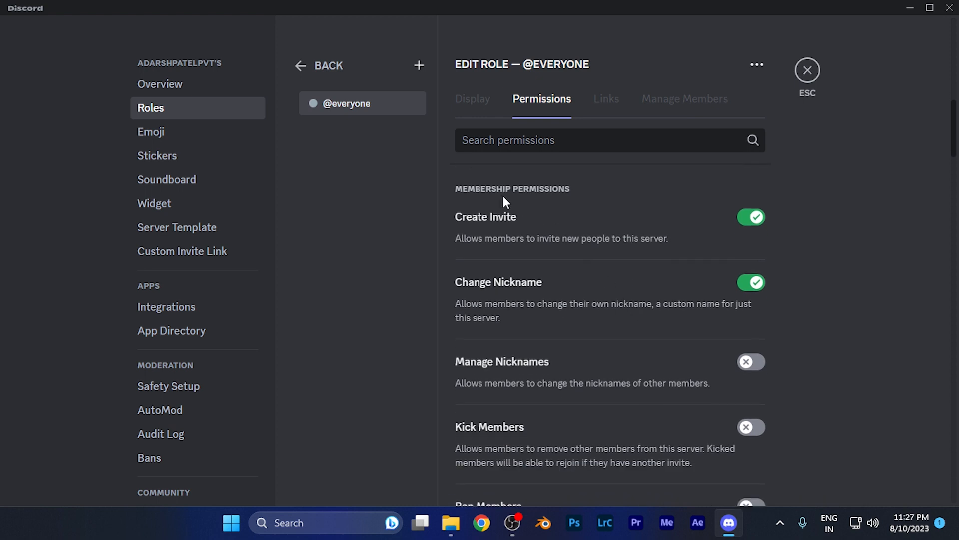
mouse_move(570, 200)
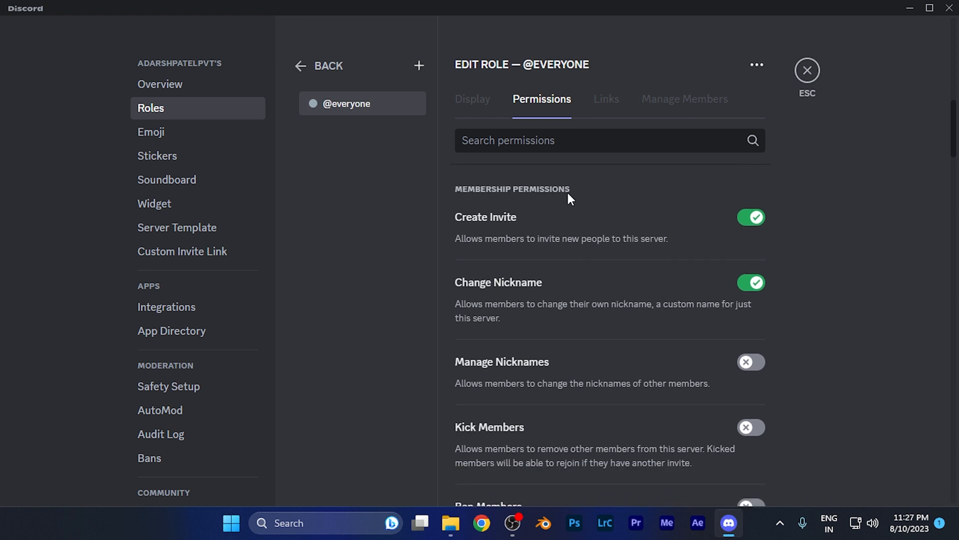
mouse_move(496, 225)
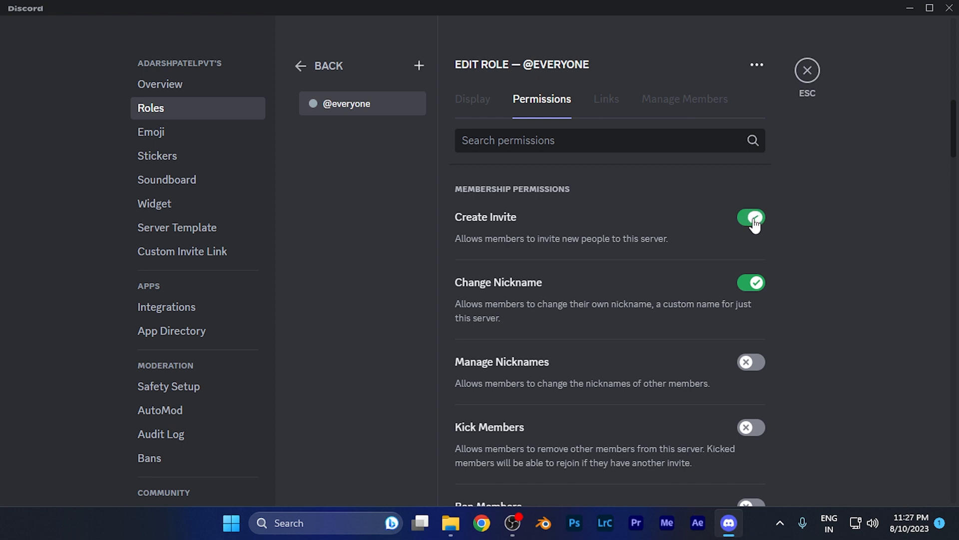
left_click(750, 217)
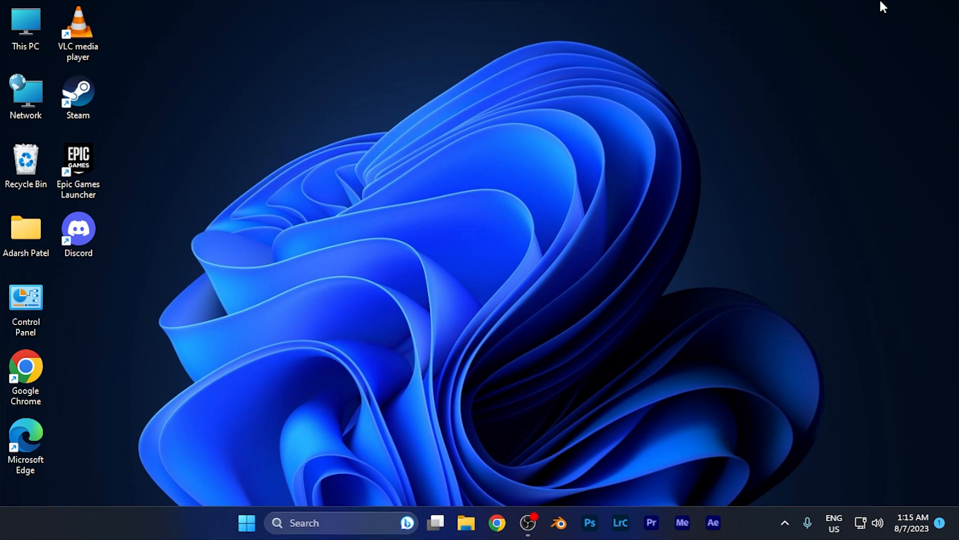
mouse_move(624, 392)
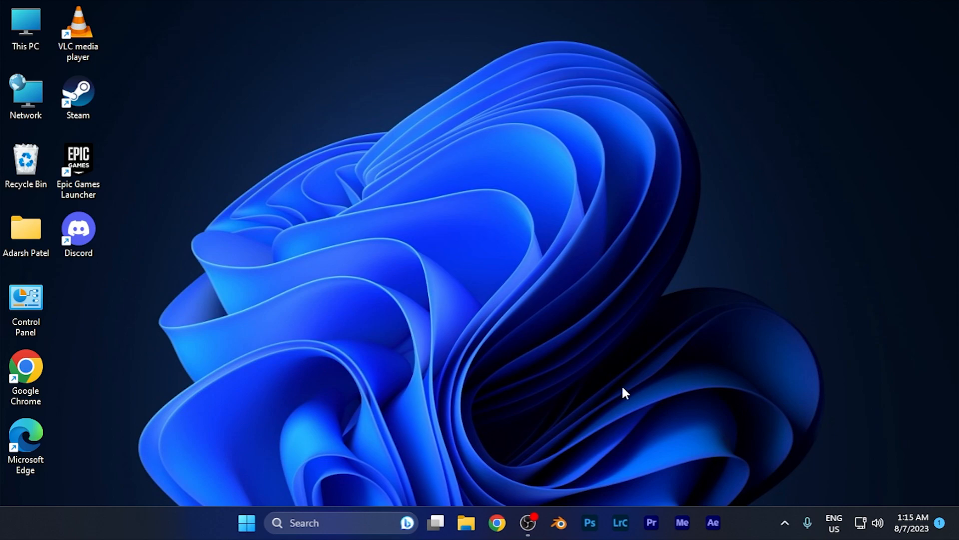